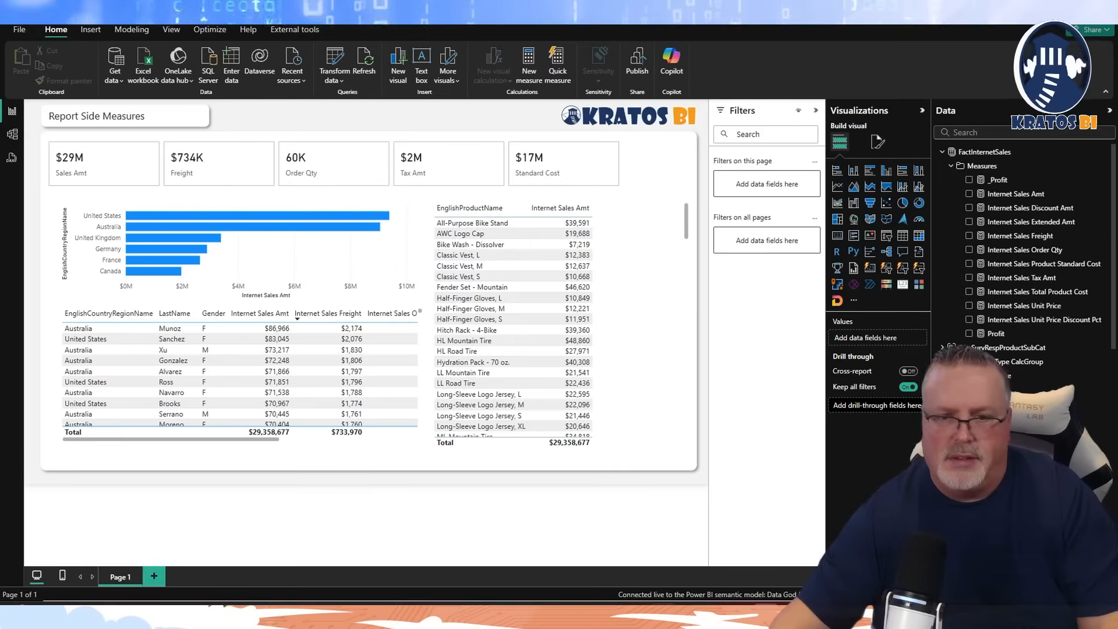
Show the _Profit measure's DAX from the FactInternetSales Measures folder in the formula bar
click(332, 64)
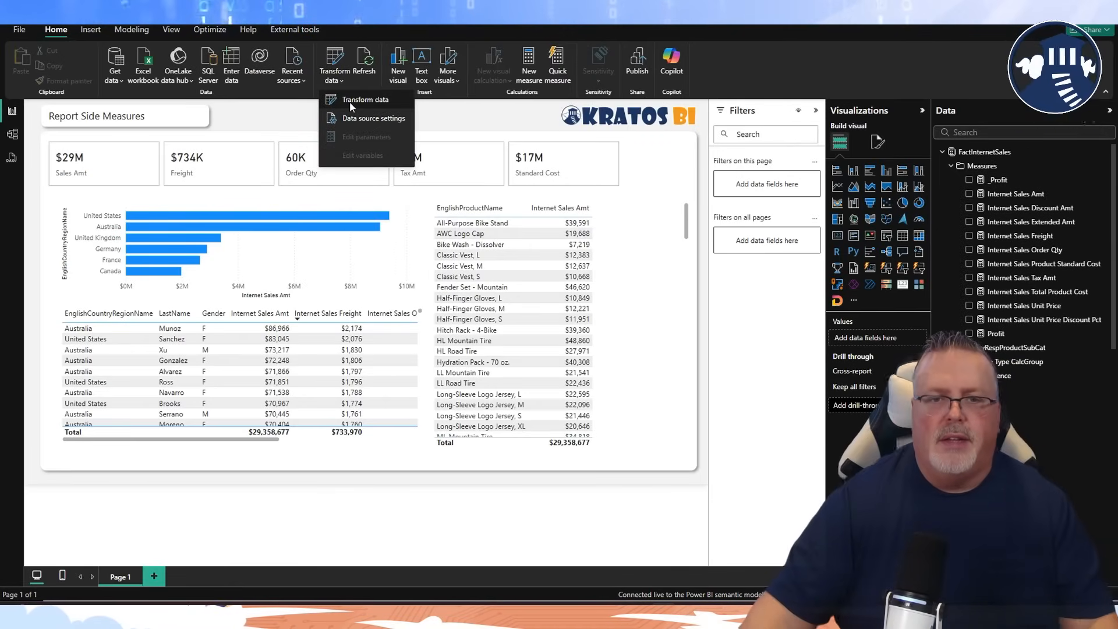
click(365, 99)
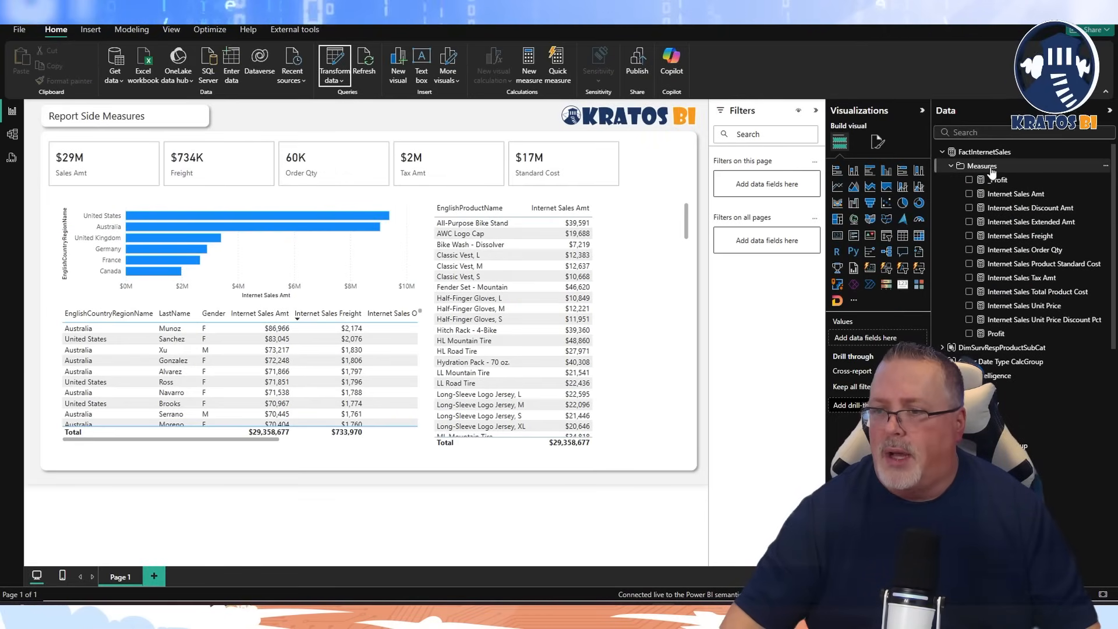
right_click(980, 166)
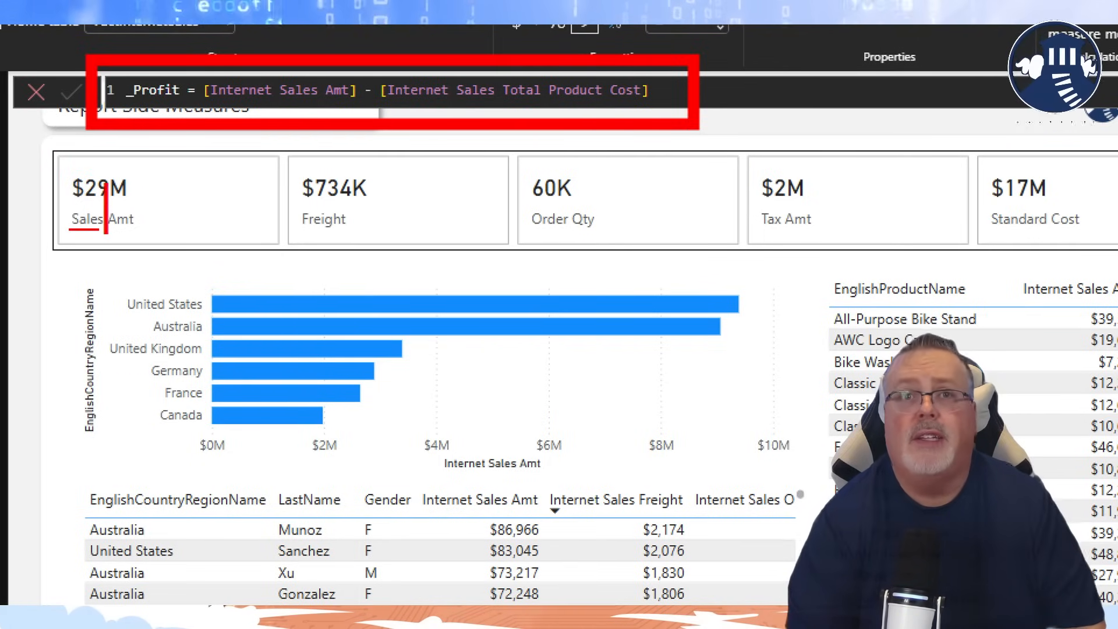
text(Prof)
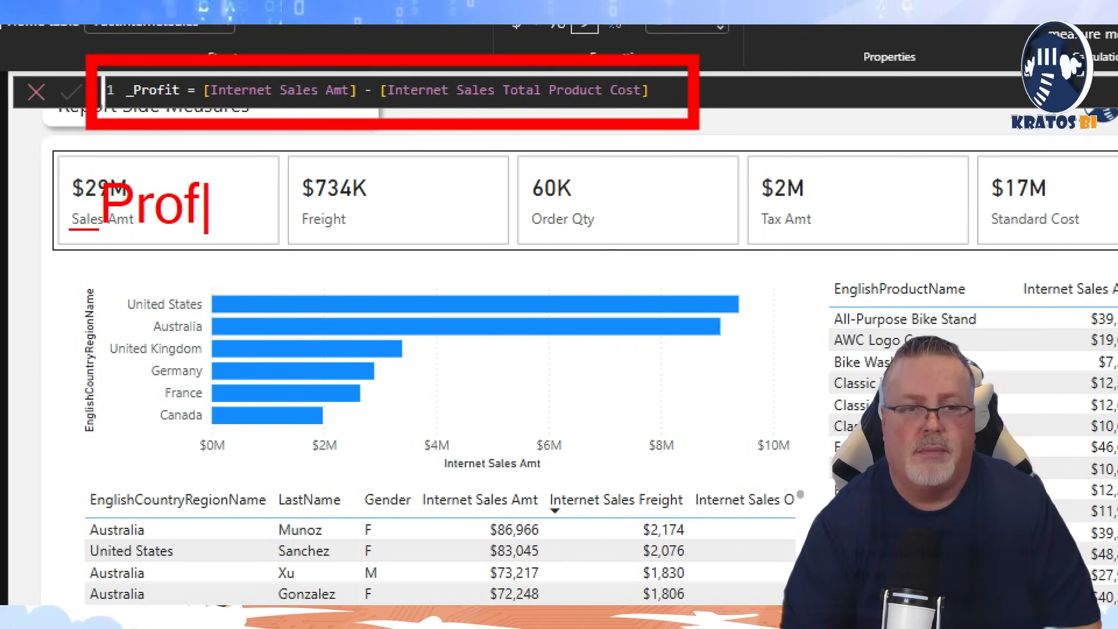
text(it)
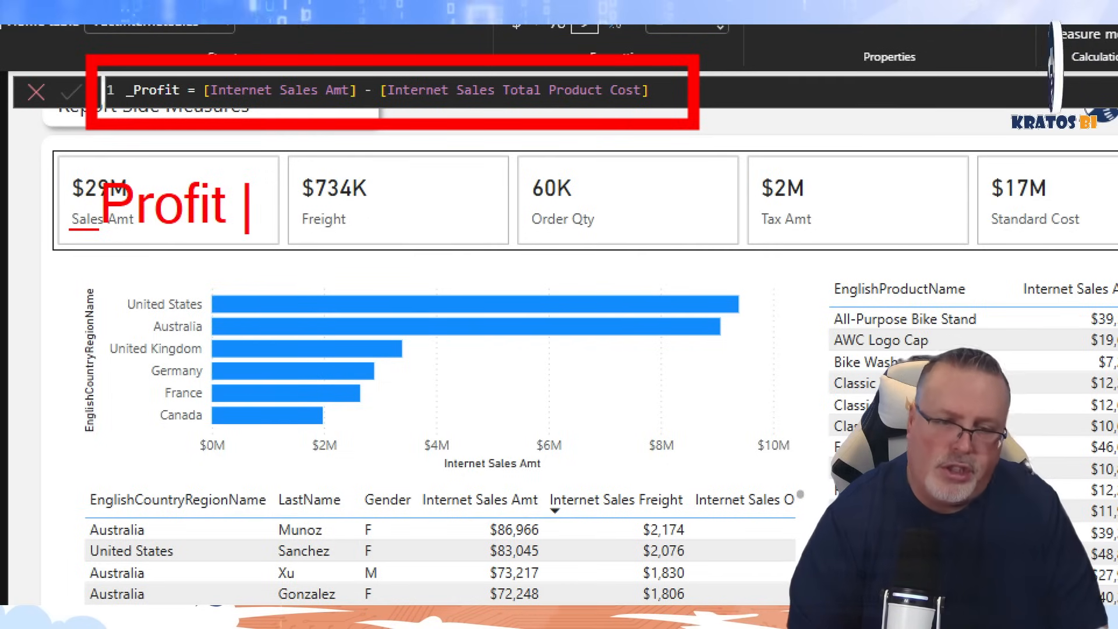
text(= S)
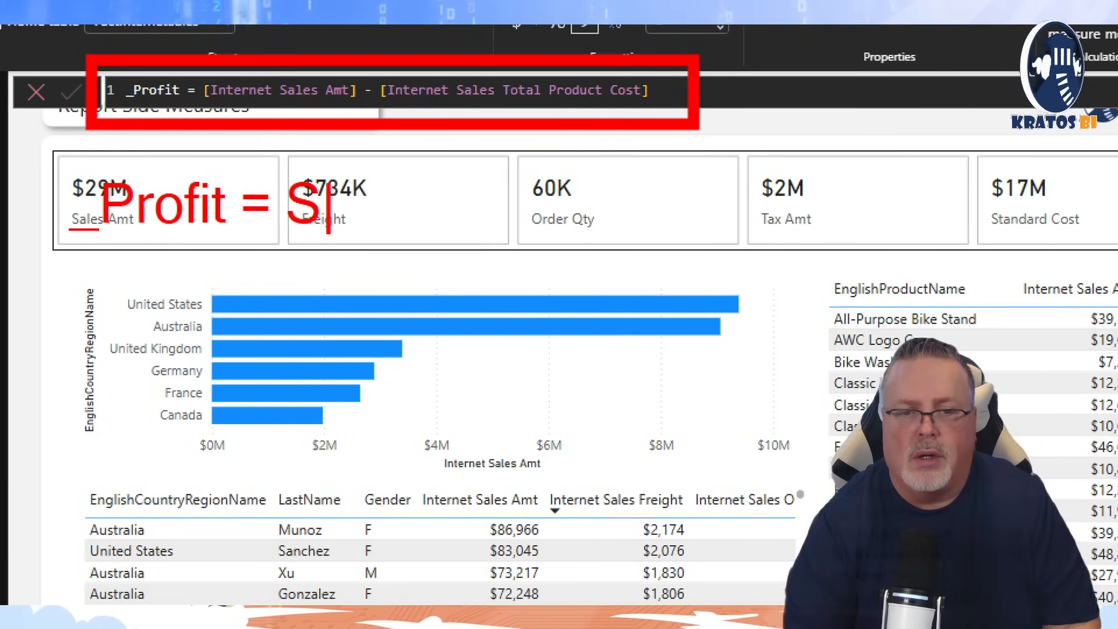
text(ales Am)
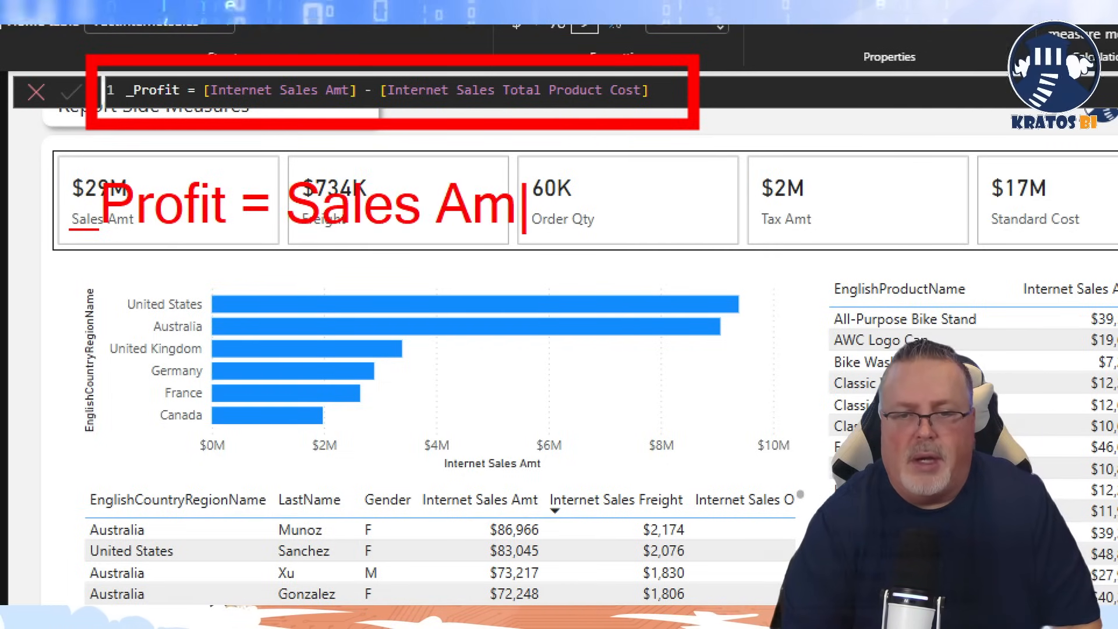
text(- Cos)
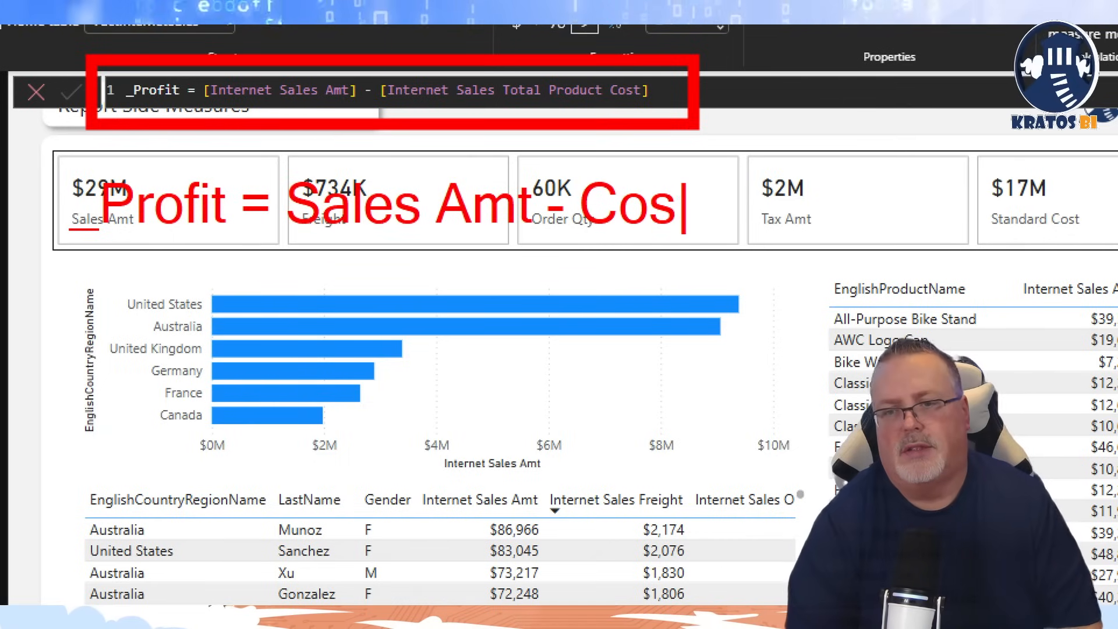
text(t)
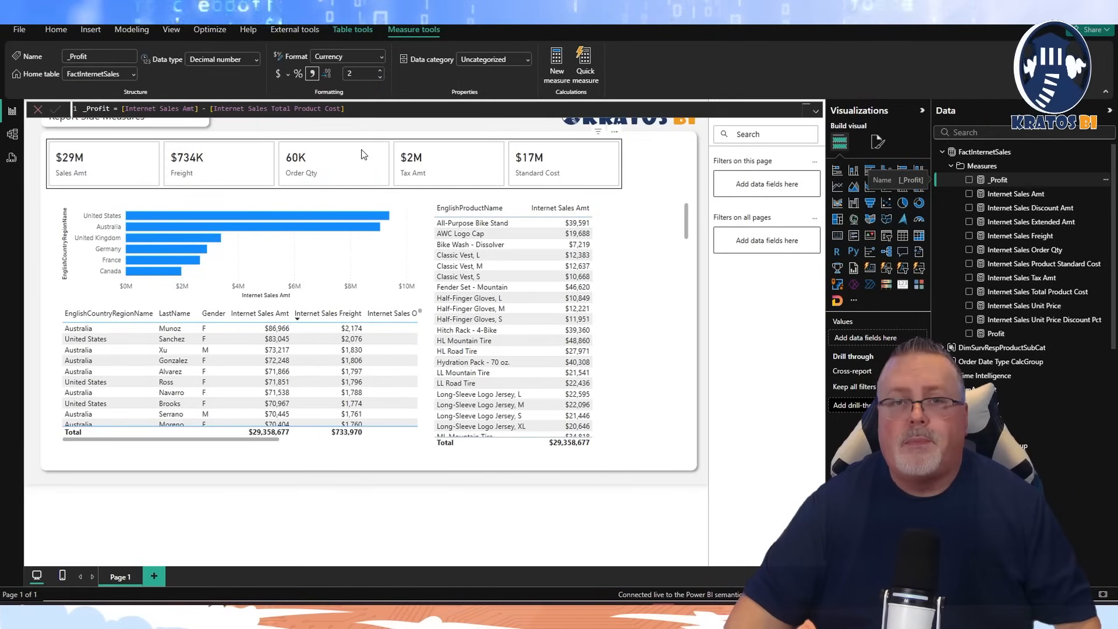
mouse_move(410, 192)
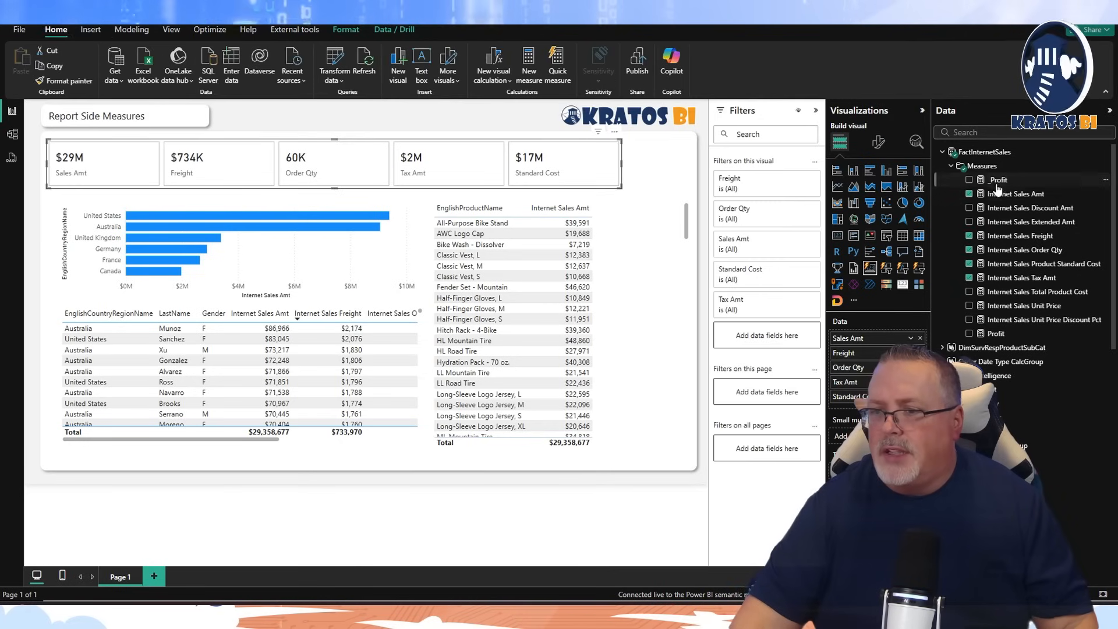
Add _Profit ($12.08M) to the card visual and as a column in the tables
click(969, 180)
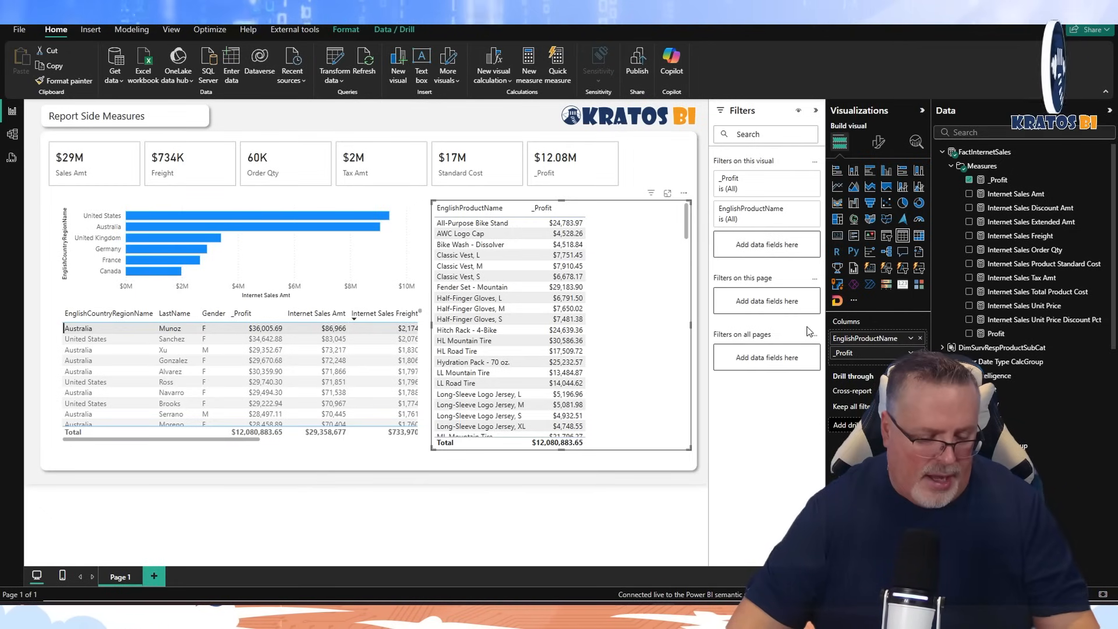
click(995, 333)
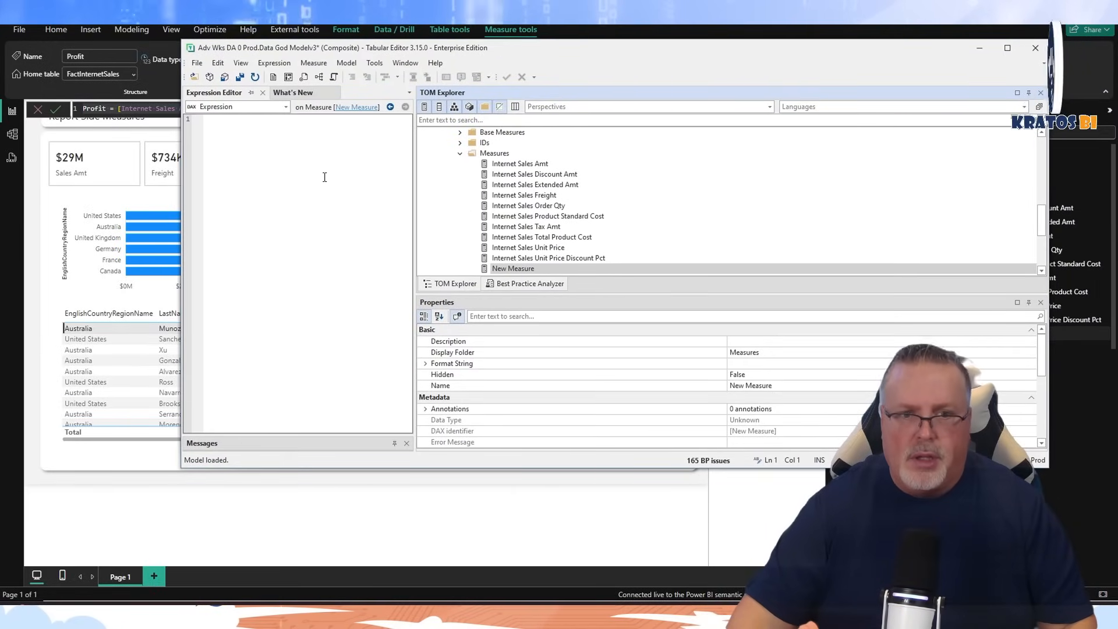
Create model measure Profit = [Internet Sales Amt] - [Internet Sales Total Product Cost] and save it
text([Internet Sales Amt] - [Internet Sales Total Product Cost])
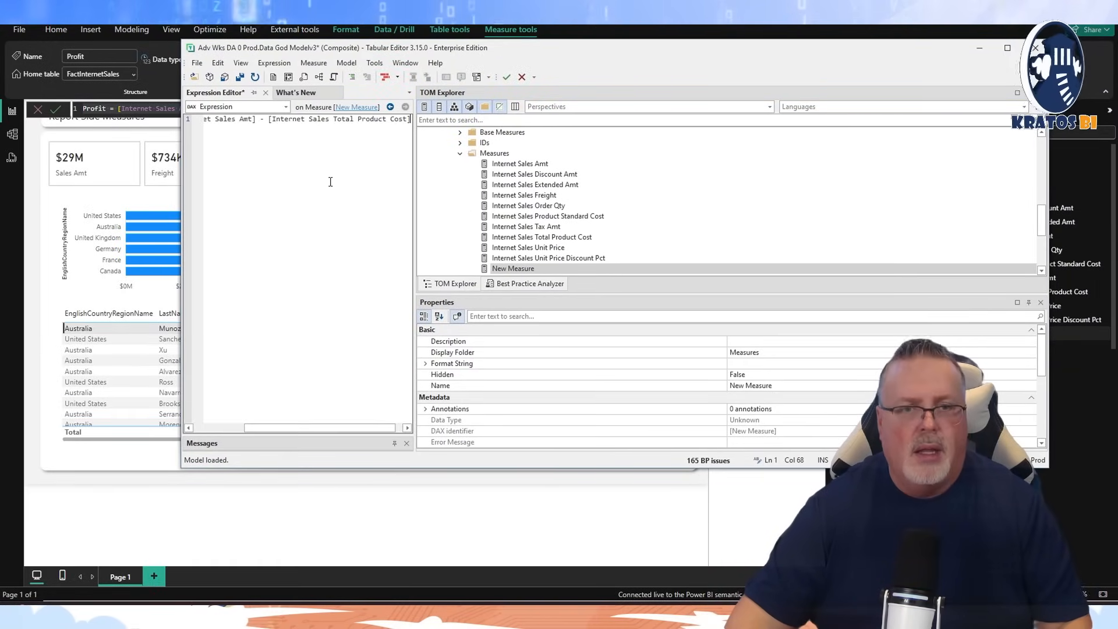
mouse_move(275, 205)
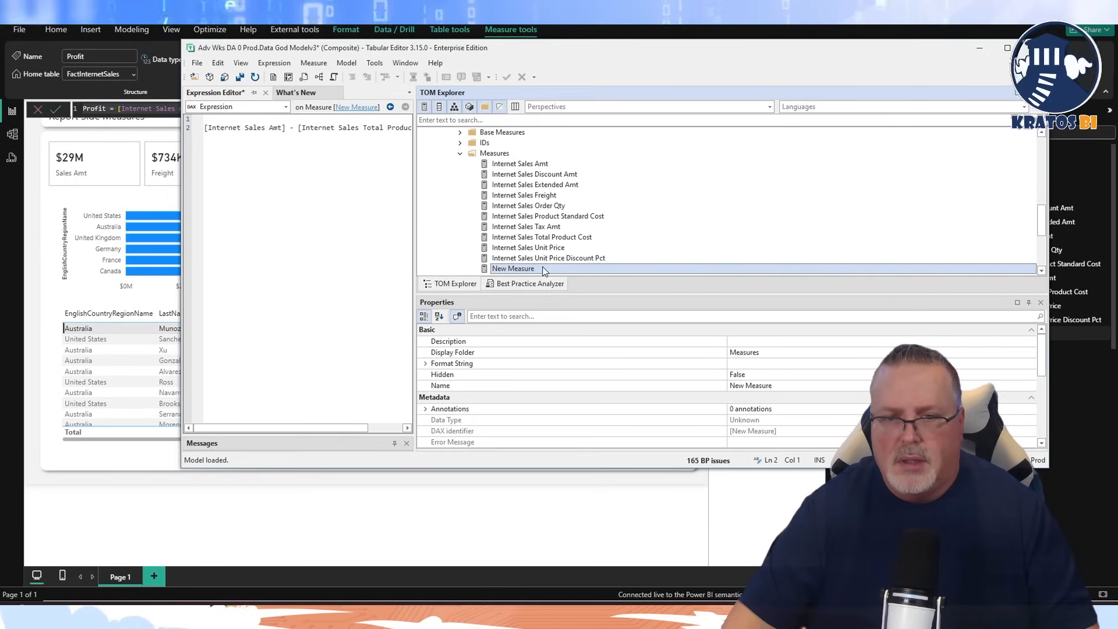
click(750, 385)
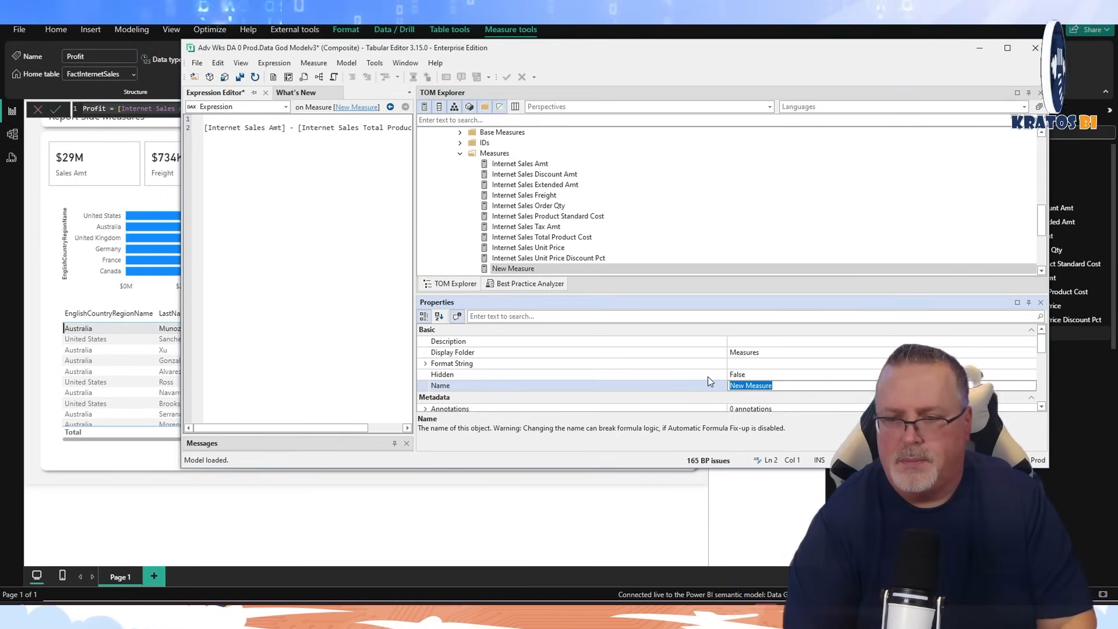
text(Profit)
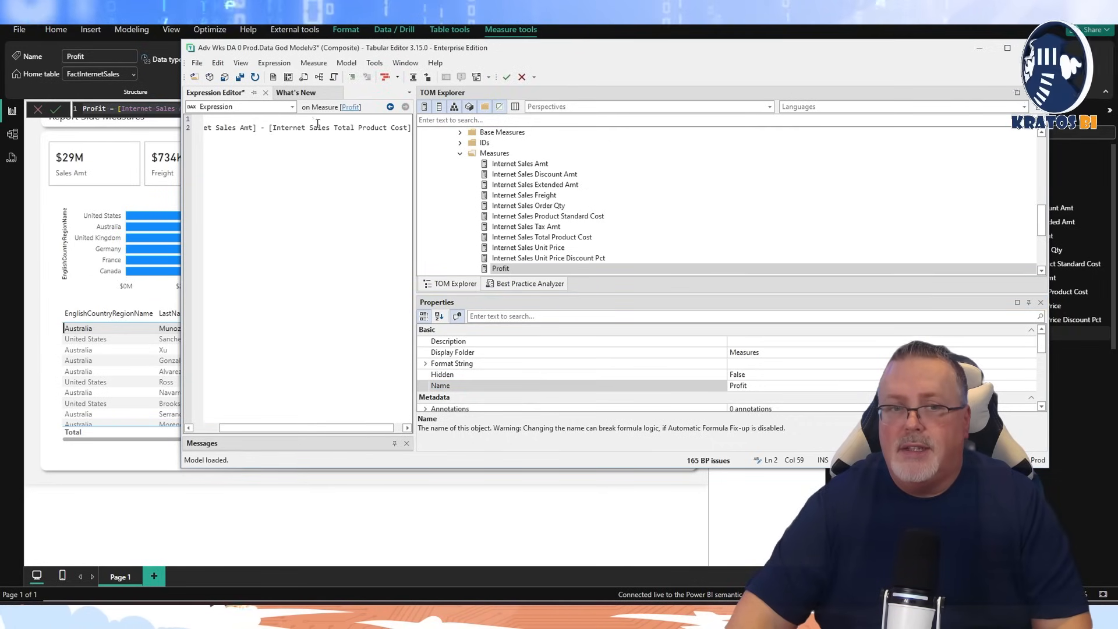
mouse_move(224, 77)
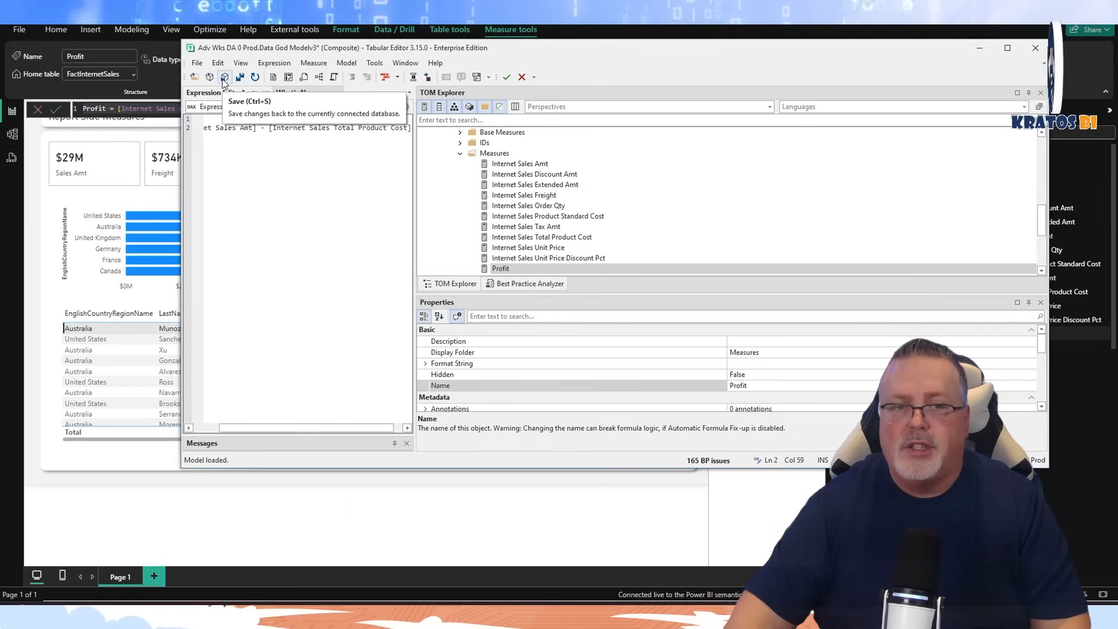
click(224, 77)
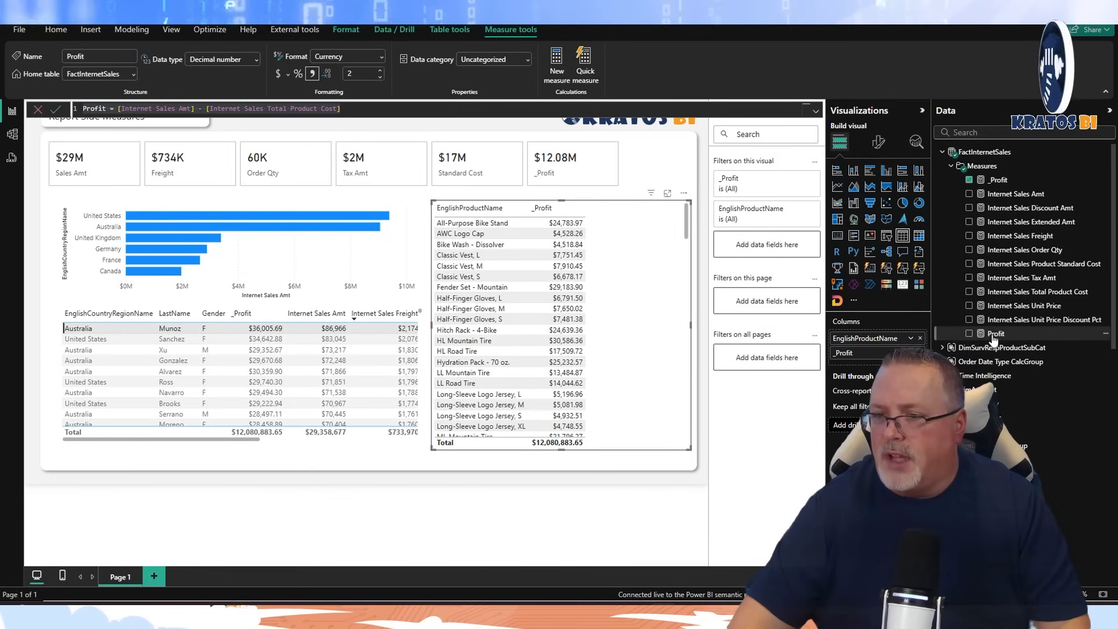
Add the model Profit measure beside _Profit in the product table ($12,080,883.65 total)
click(996, 334)
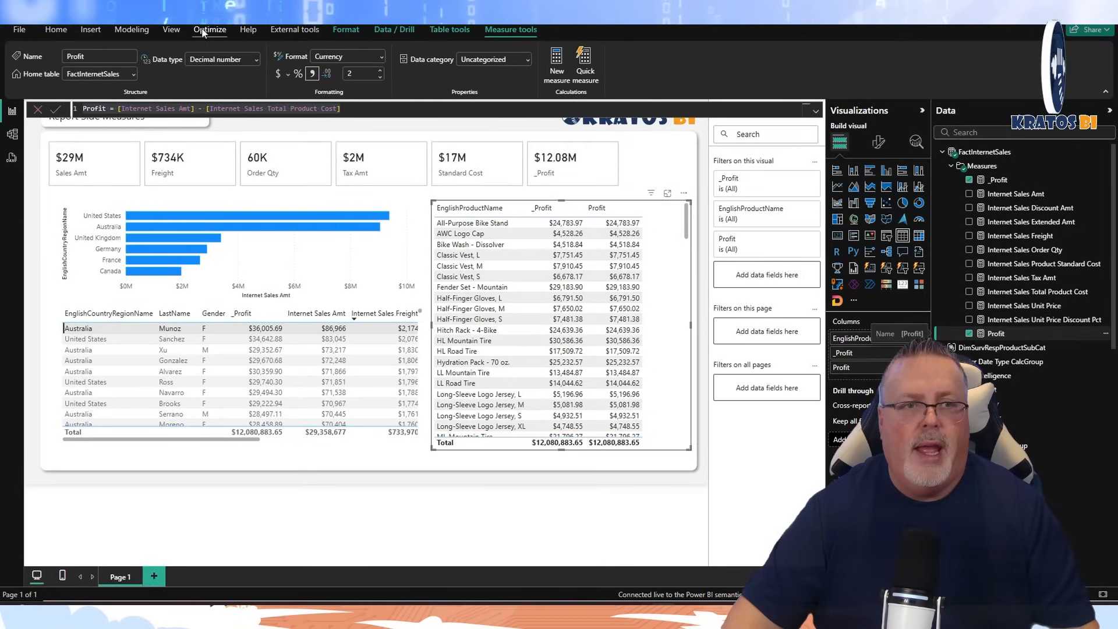
click(55, 30)
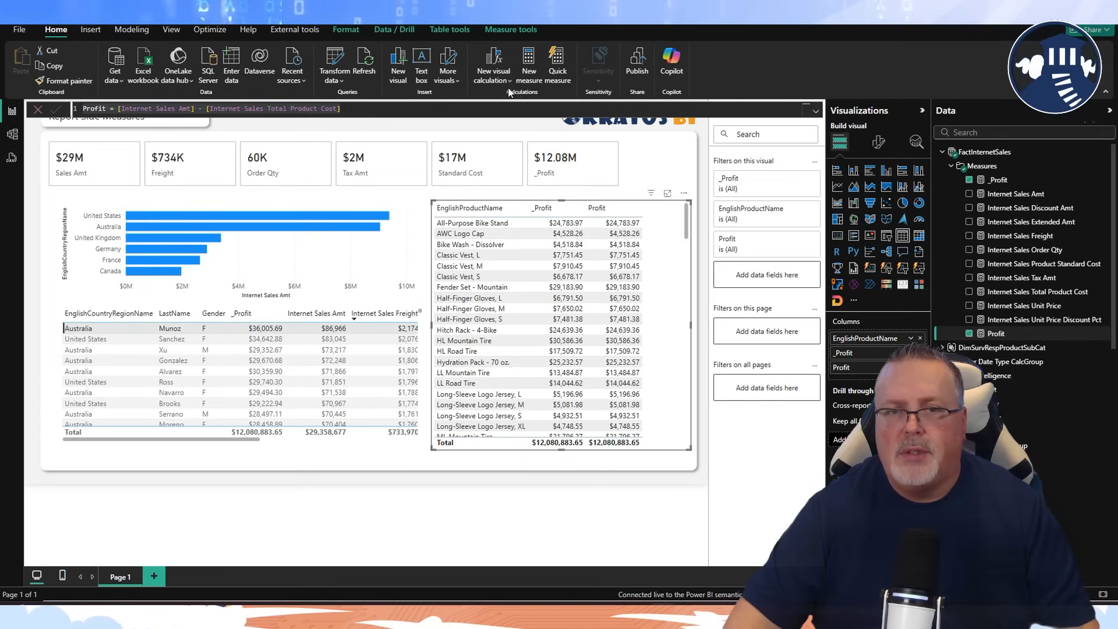
Refresh the report so the product table shows a broken-field error for the duplicate Profit
click(333, 64)
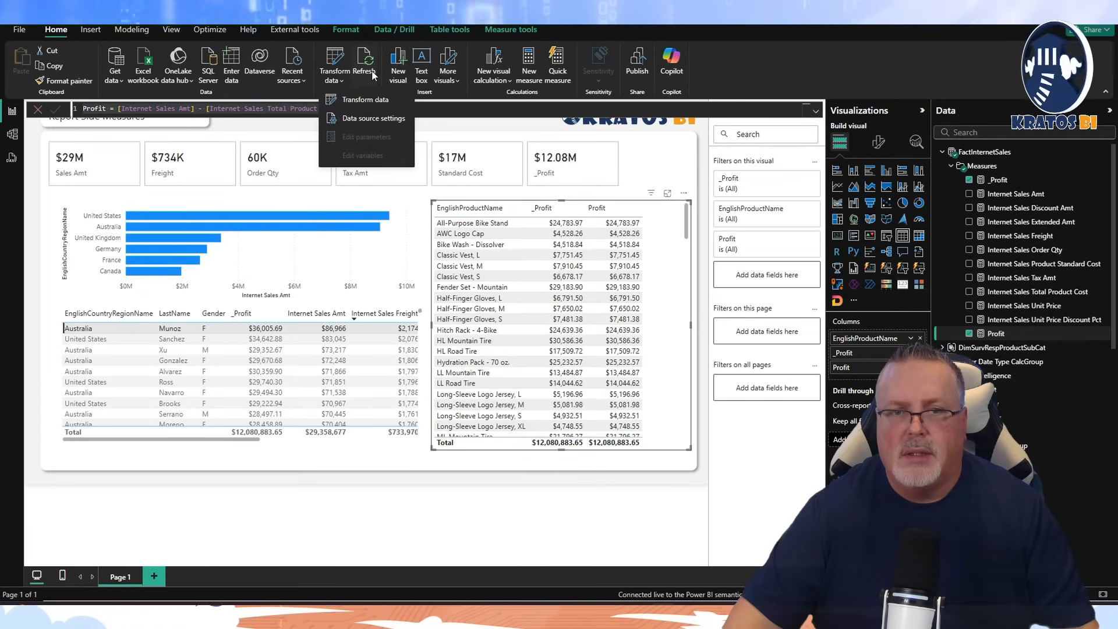
click(365, 64)
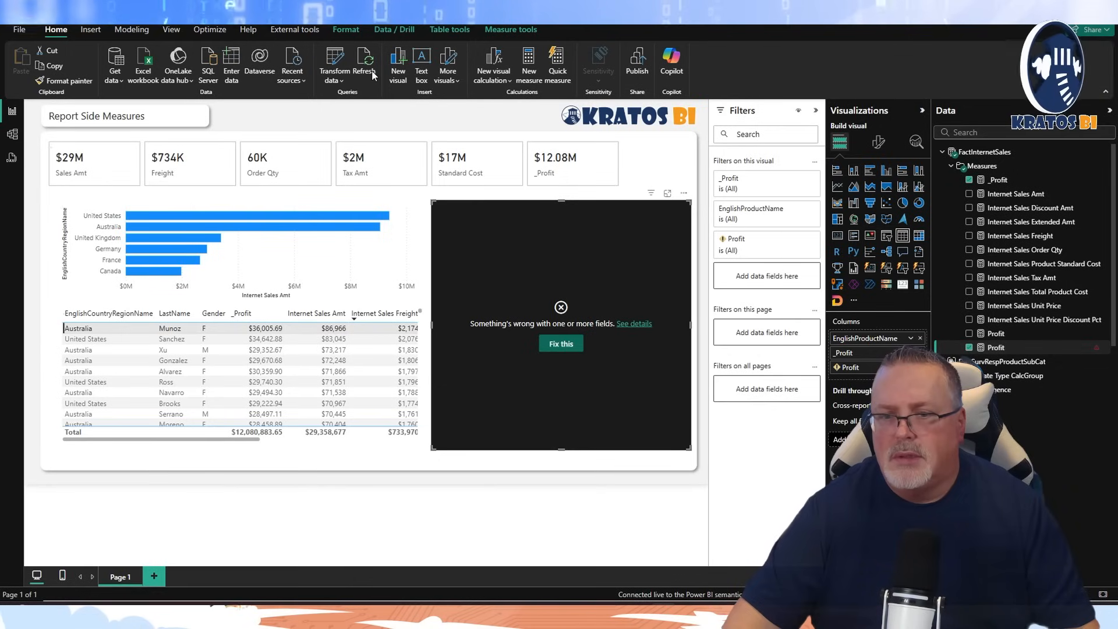
mouse_move(574, 351)
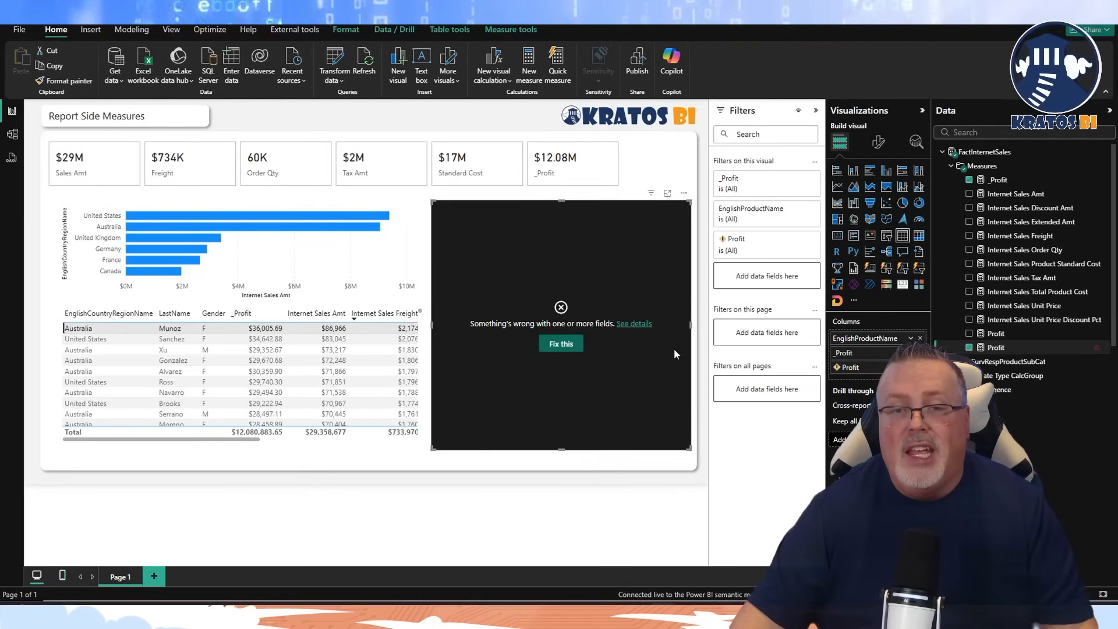
mouse_move(427, 225)
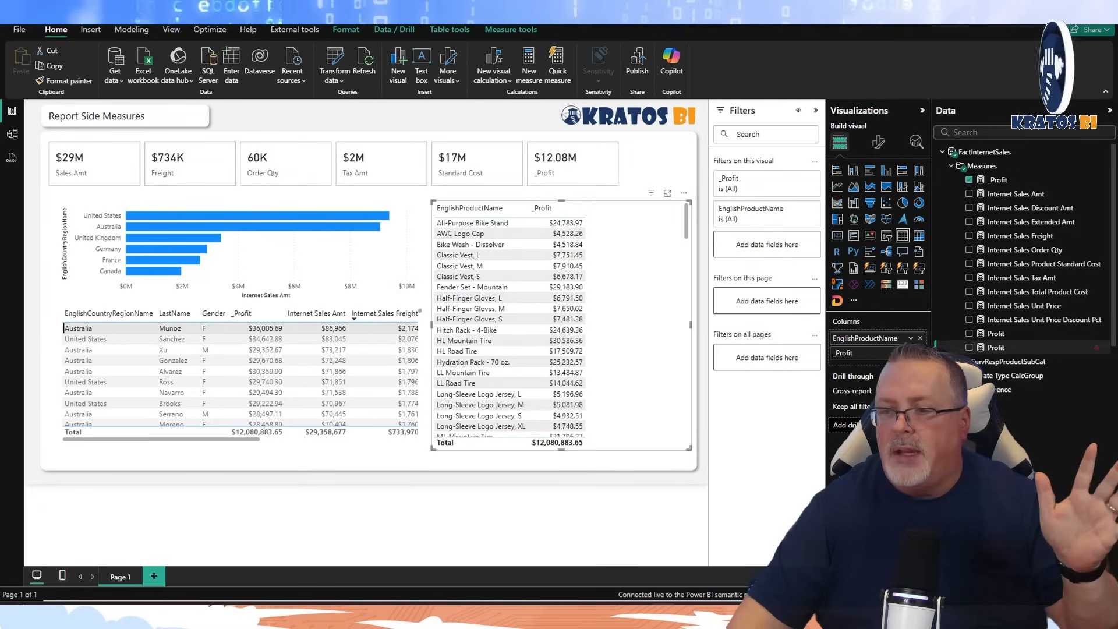
mouse_move(1011, 347)
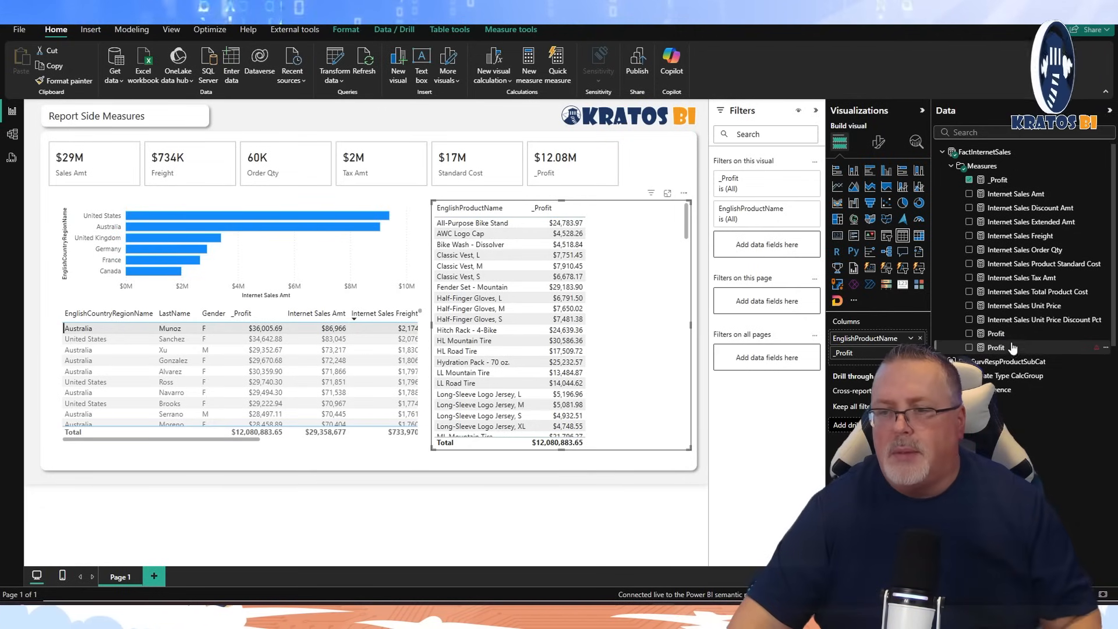